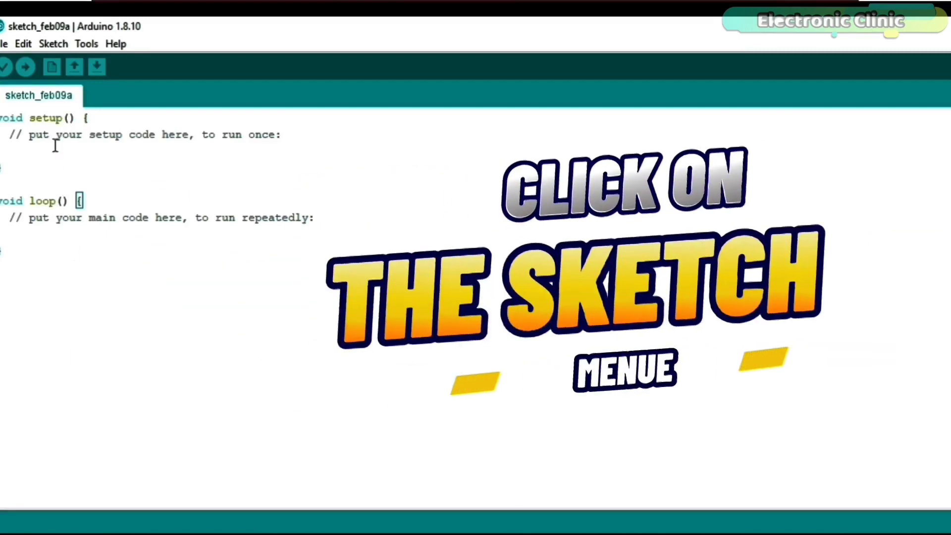
Step: Install the Adafruit Fingerprint Sensor Library from the Library Manager
left_click(53, 44)
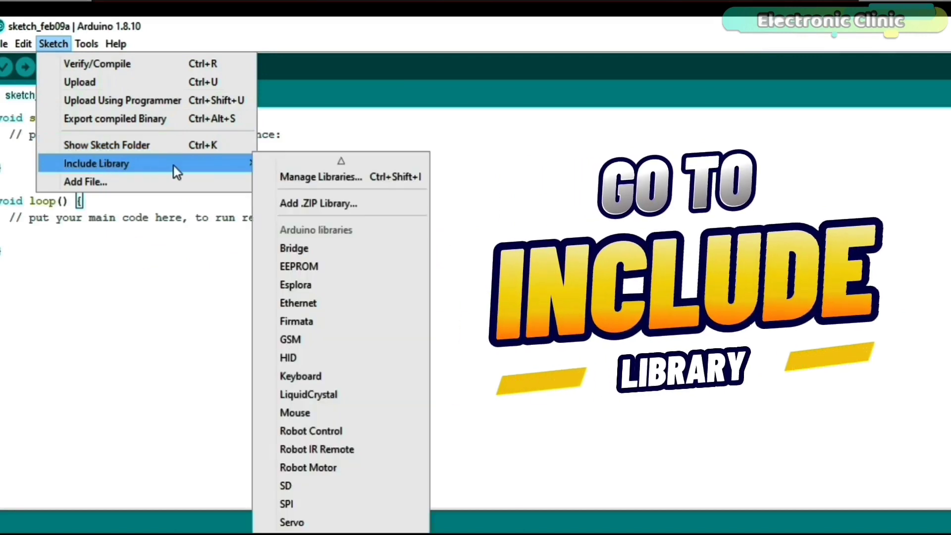
mouse_move(329, 189)
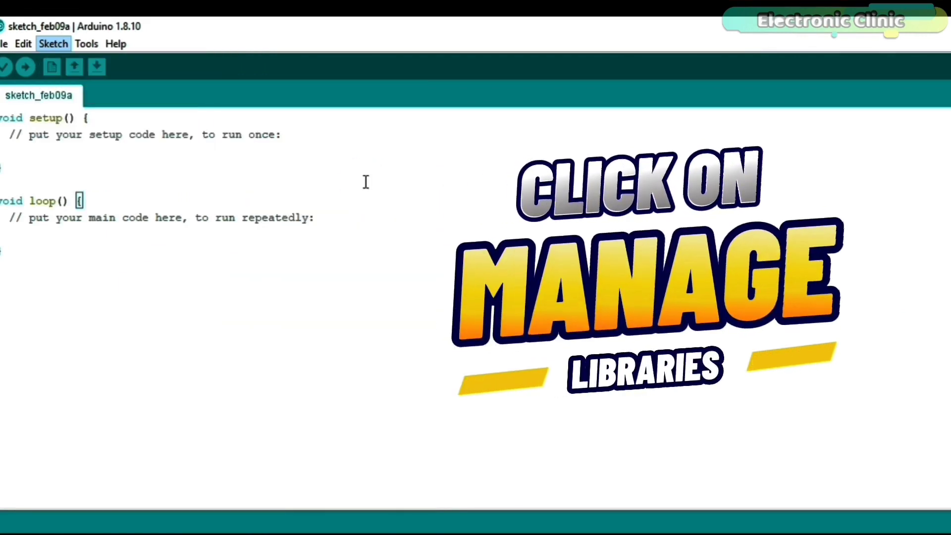
left_click(54, 44)
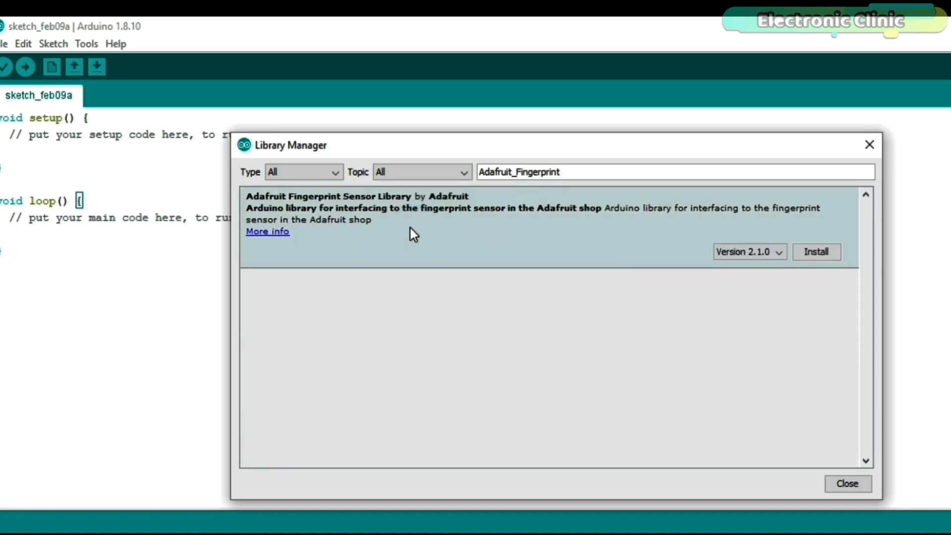
left_click(816, 252)
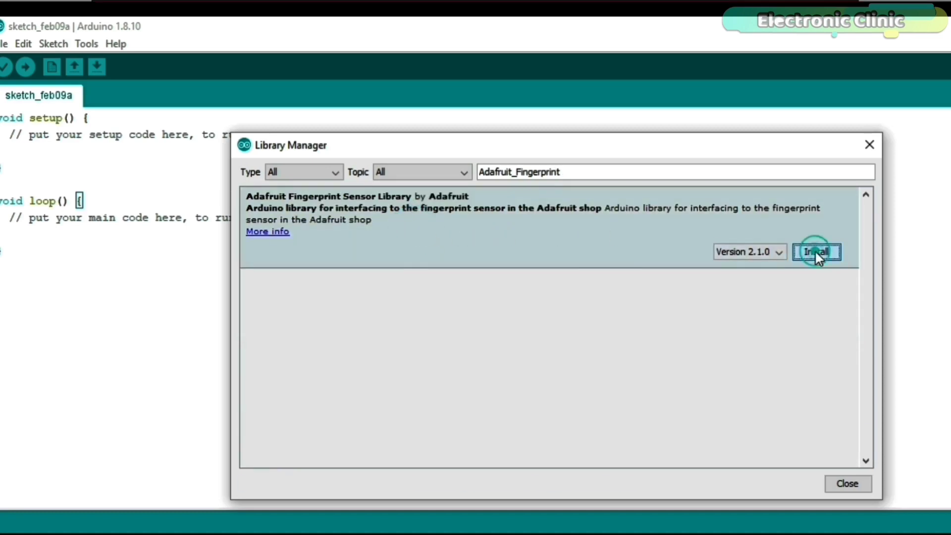
left_click(816, 252)
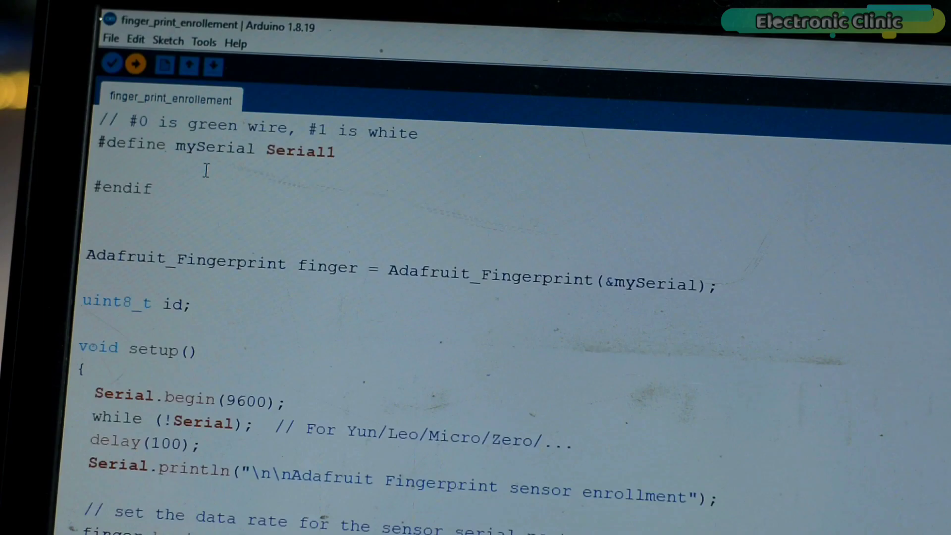
Step: Scroll through the finger_print_enrollement sketch's setup code
scroll("down", 3)
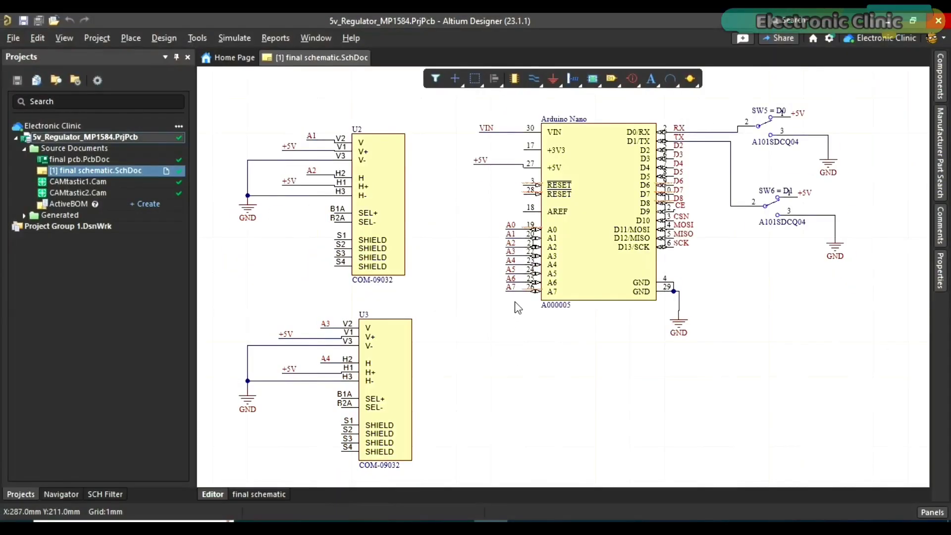
Step: Open the Electronic Clinic workspace in the Altium 365 web portal via My Altium 365
scroll("down", 3)
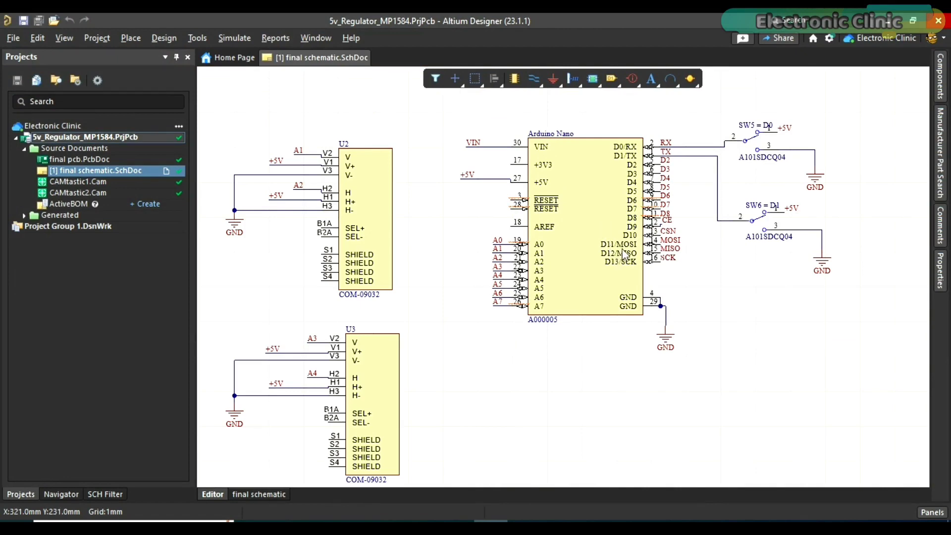
mouse_move(874, 50)
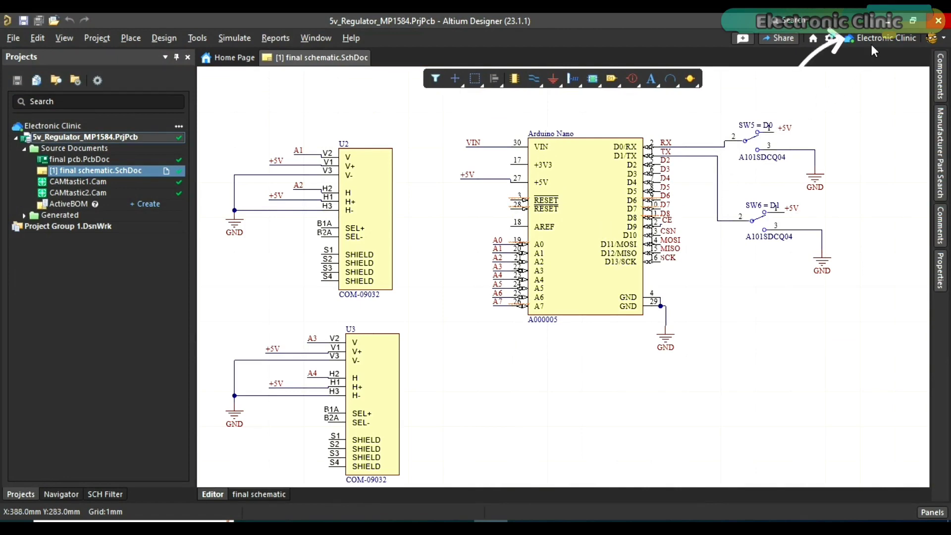
left_click(889, 37)
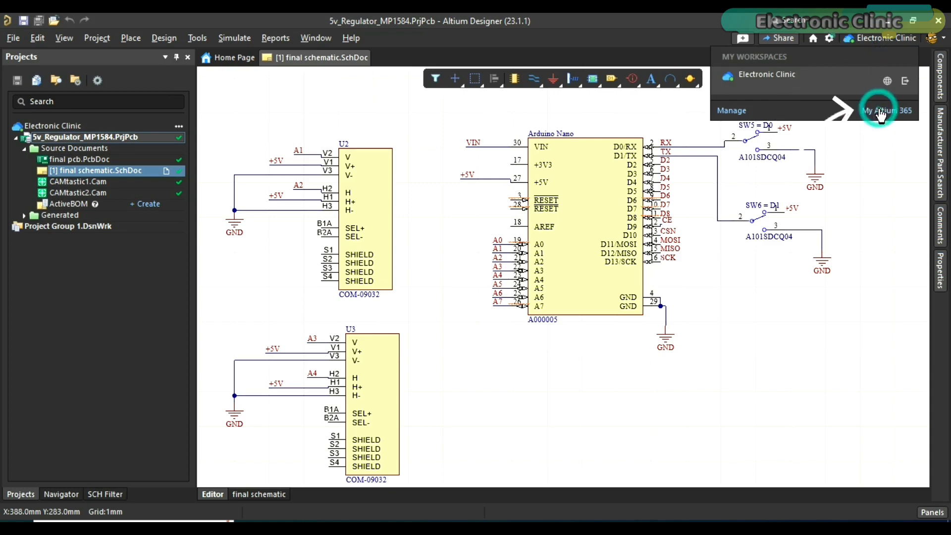
left_click(887, 110)
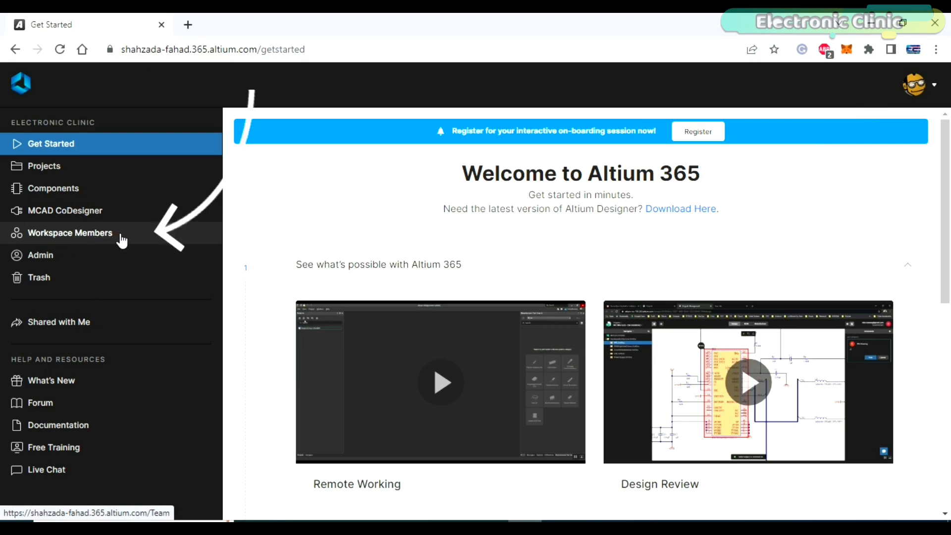
left_click(71, 232)
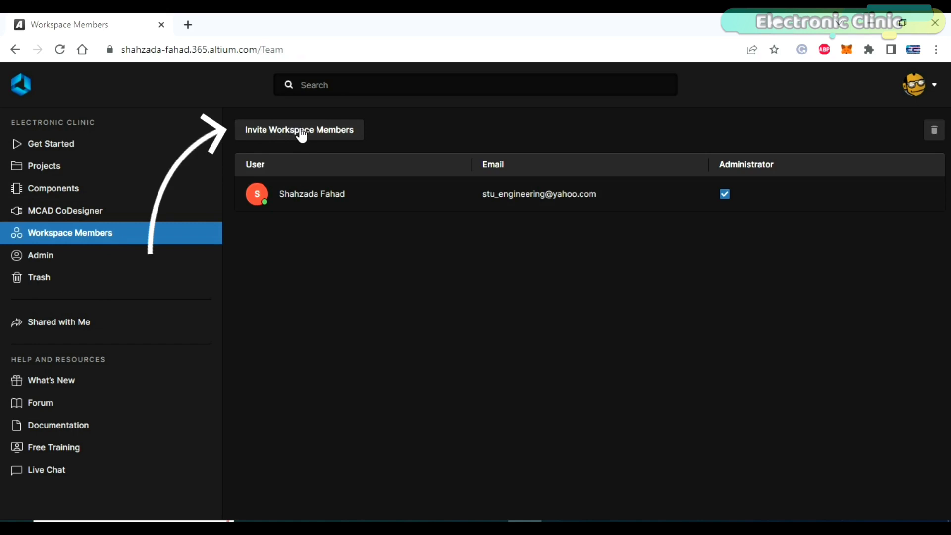
left_click(299, 130)
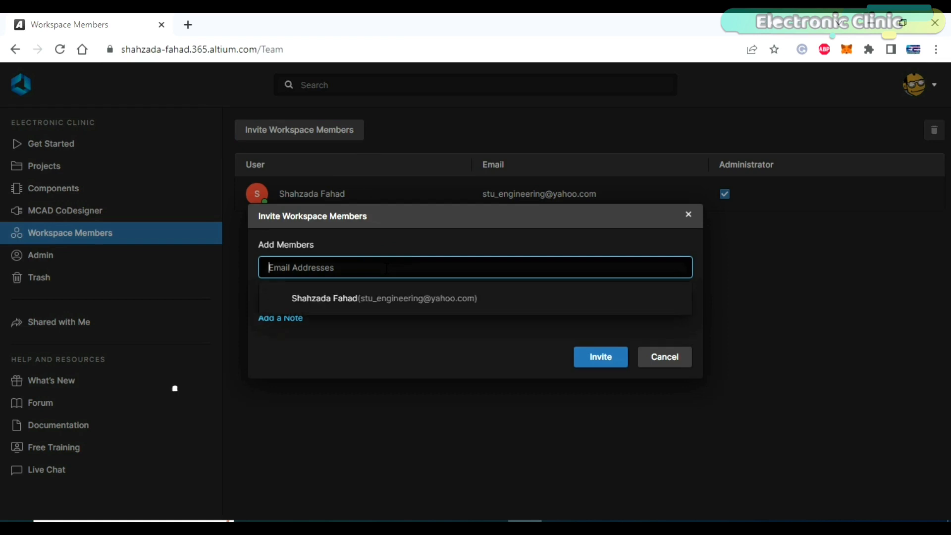
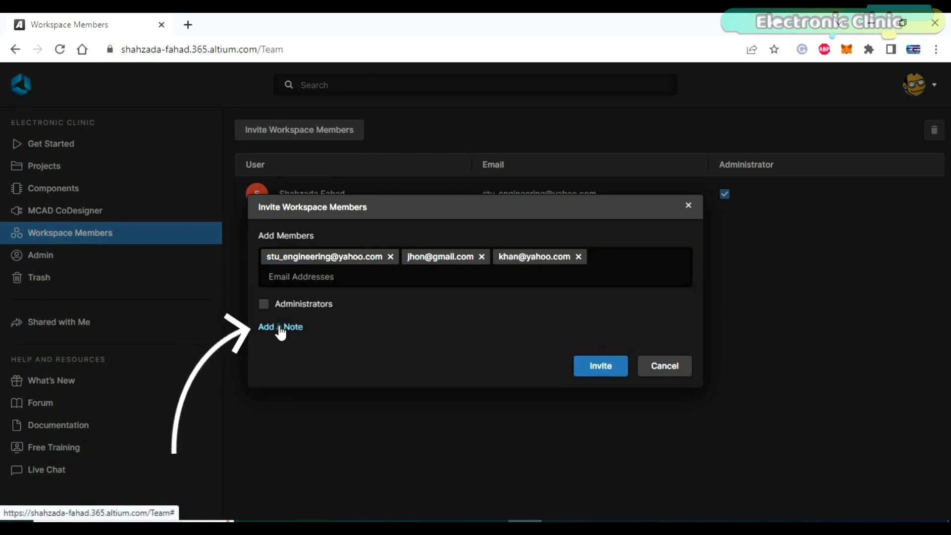
Step: Add the note "Welcome to the Workspace..." and send the invitations
left_click(281, 327)
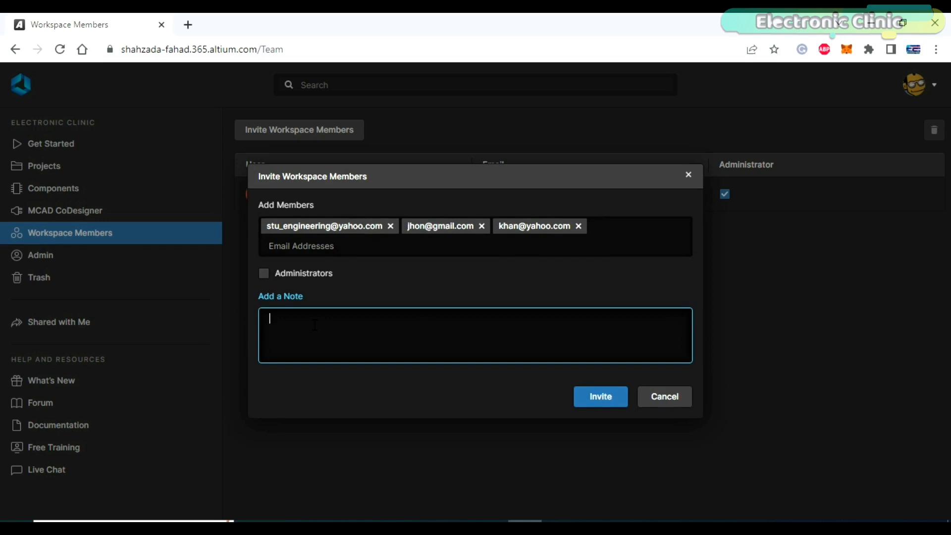
type("Welcome to the Work")
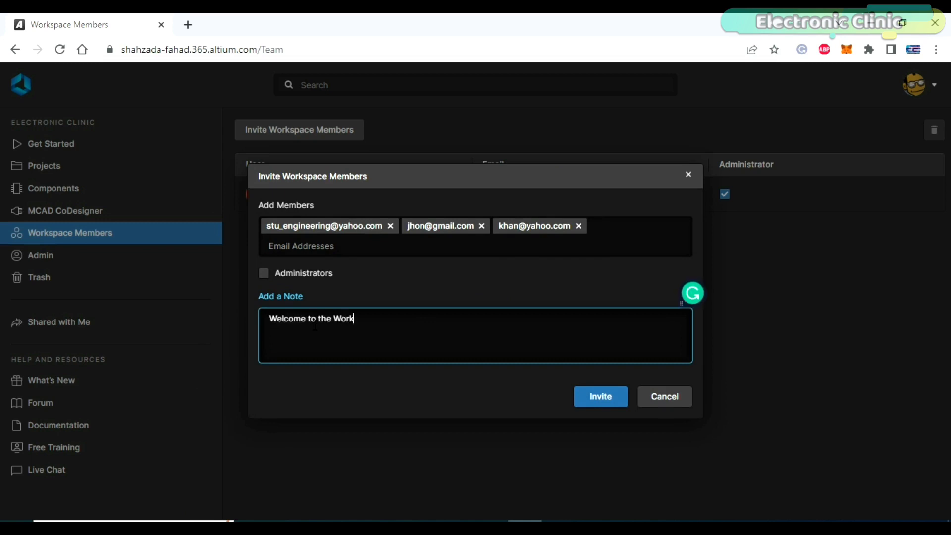
type("space...")
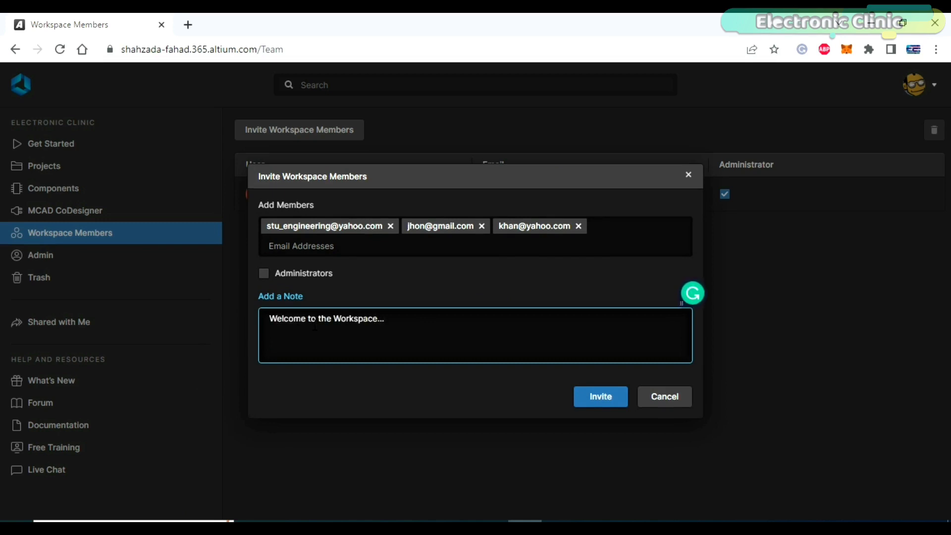
left_click(601, 396)
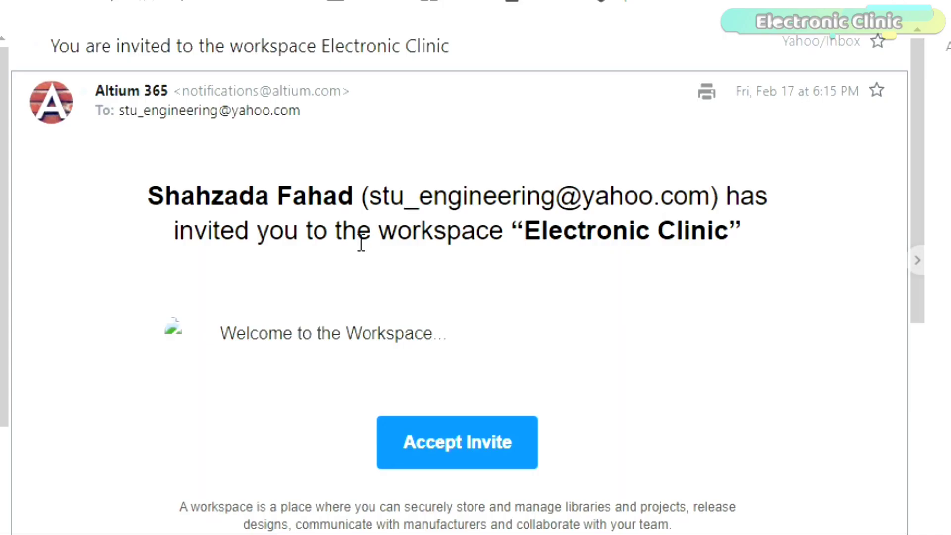
mouse_move(589, 257)
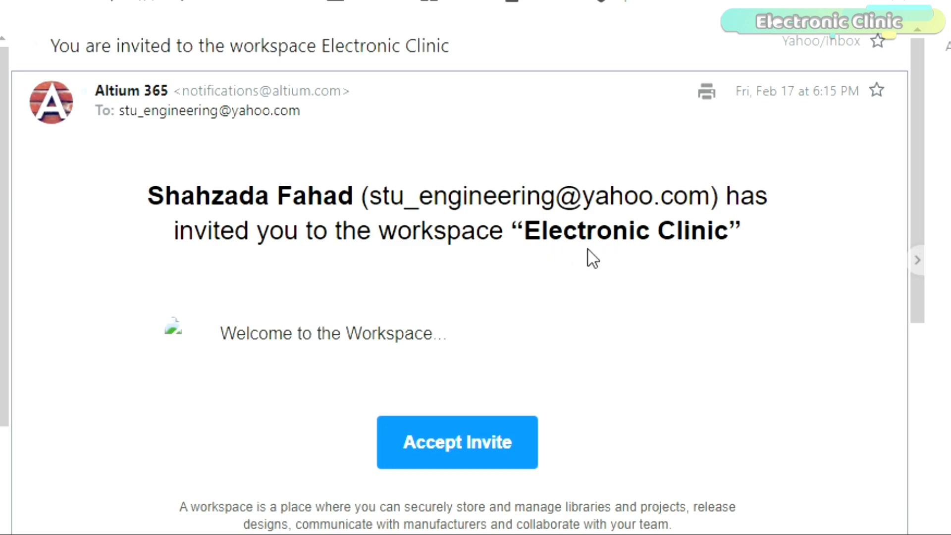
mouse_move(343, 356)
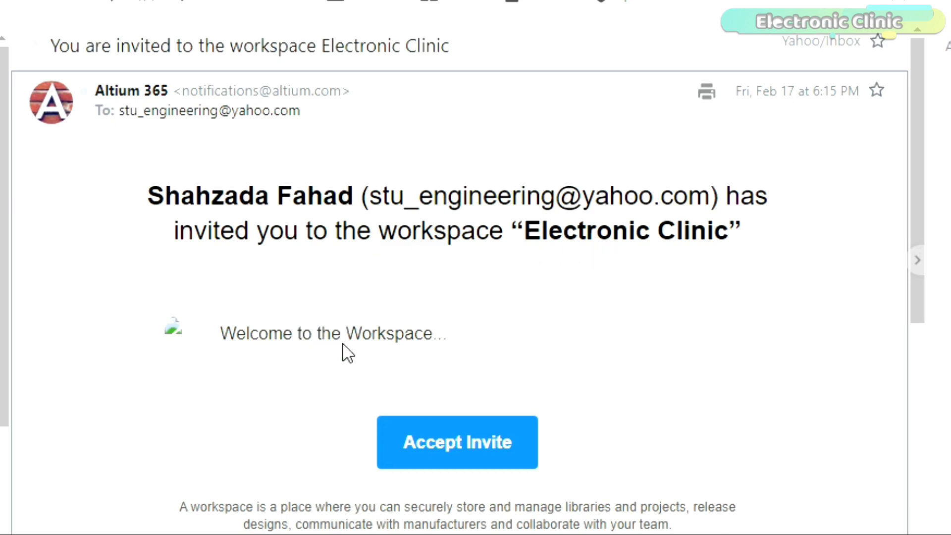
mouse_move(507, 396)
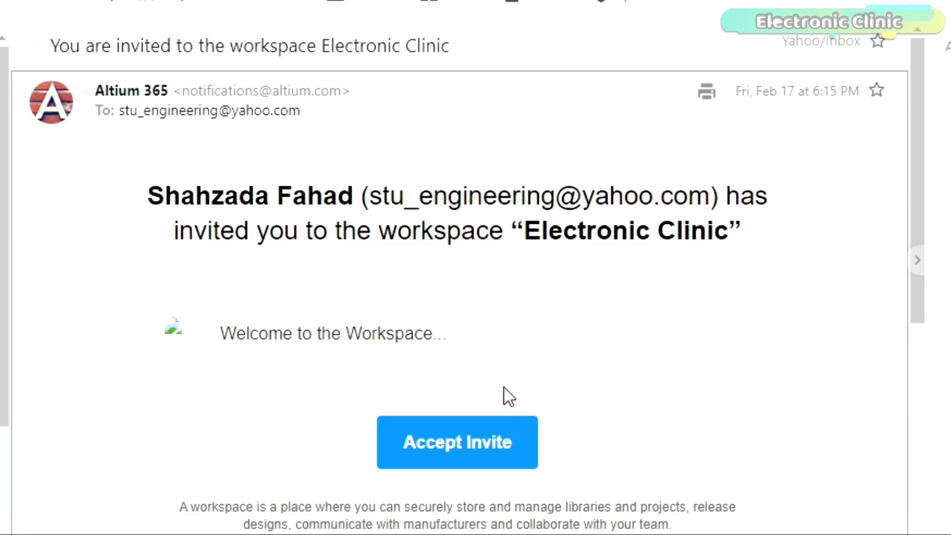
Step: Accept the Altium 365 invitation to the Electronic Clinic workspace
left_click(458, 442)
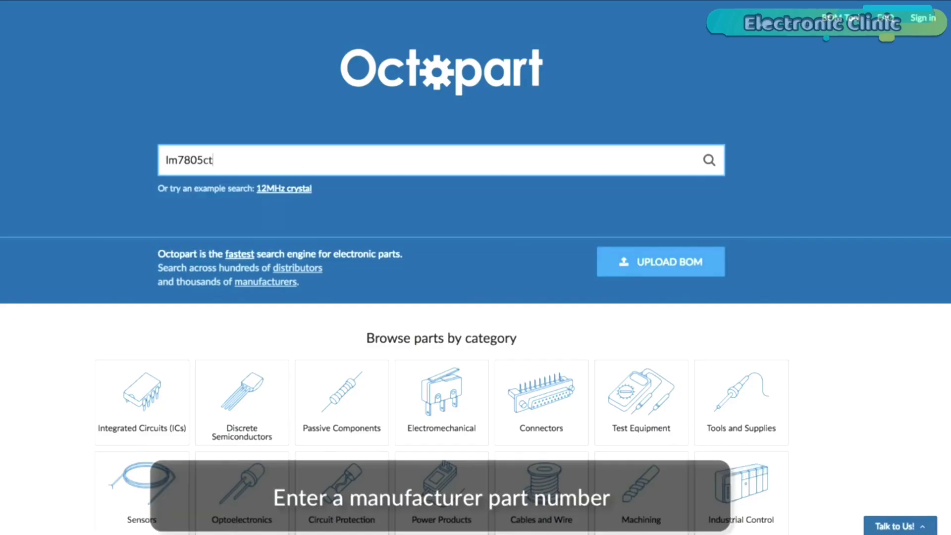
Step: Search Octopart for part number lm7805ct
left_click(709, 161)
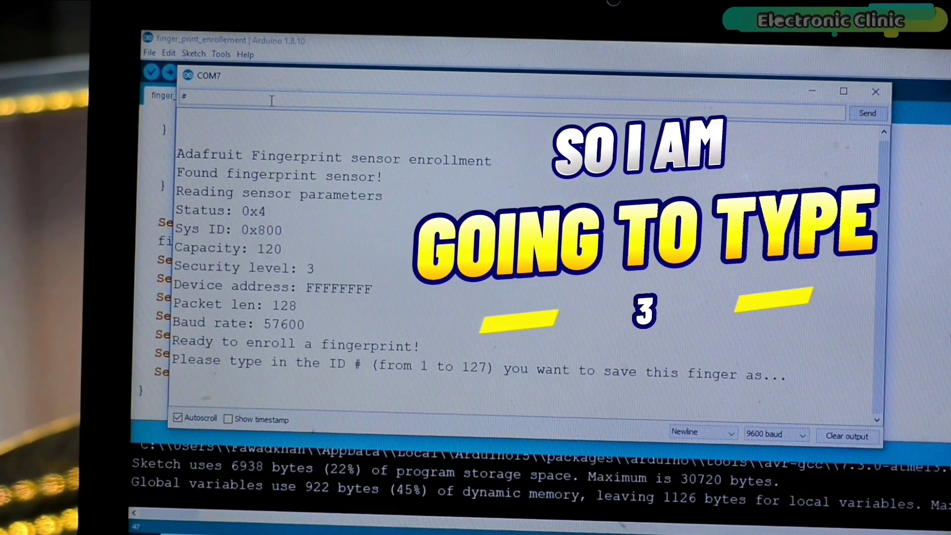
Step: Enroll a fingerprint as ID 3 in the Serial Monitor, then send ID 4 for the next finger
type("3")
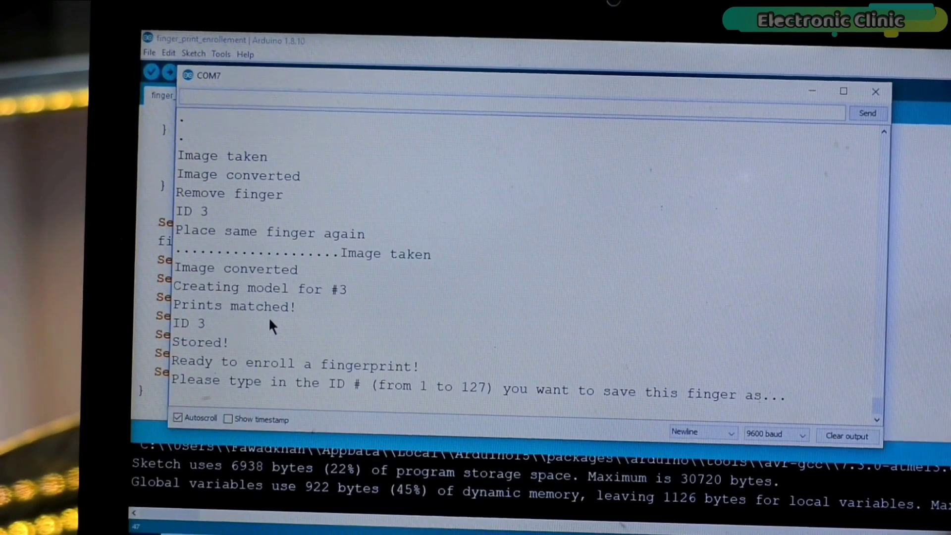
type("#")
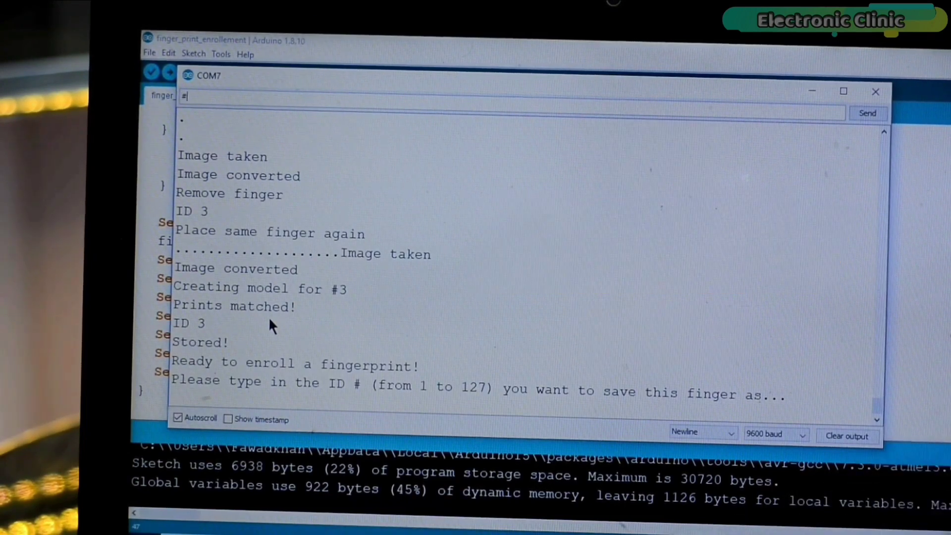
type("4")
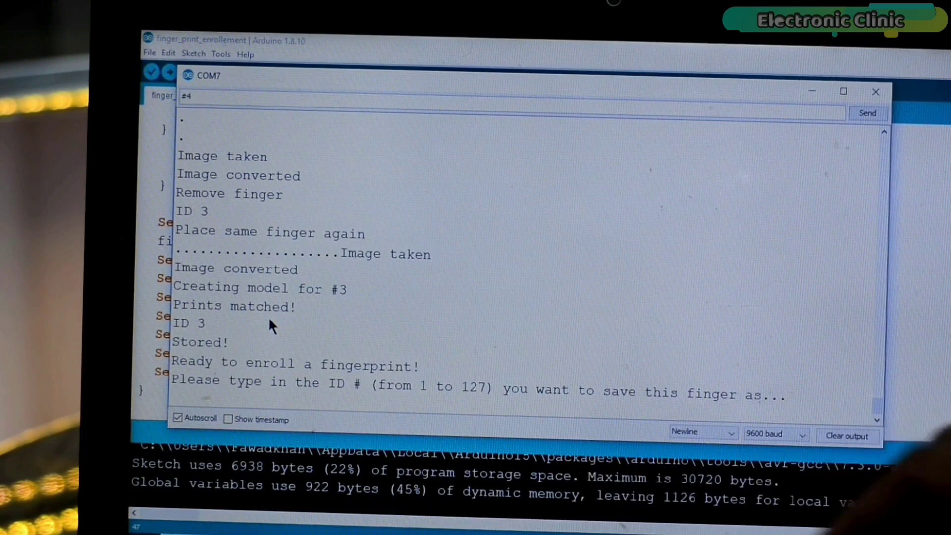
left_click(847, 436)
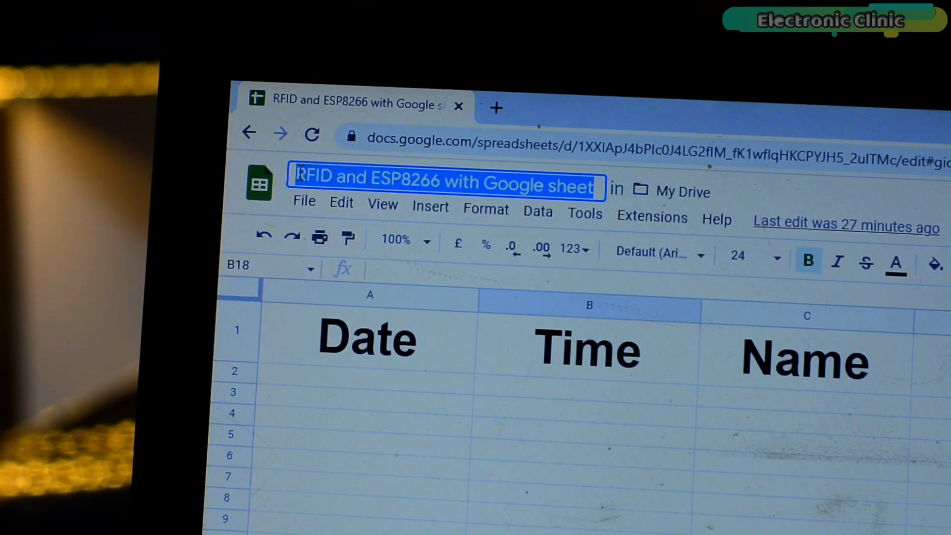
Step: Rename the spreadsheet to Attendance Time Tracker
type("Attendance Time Tracker")
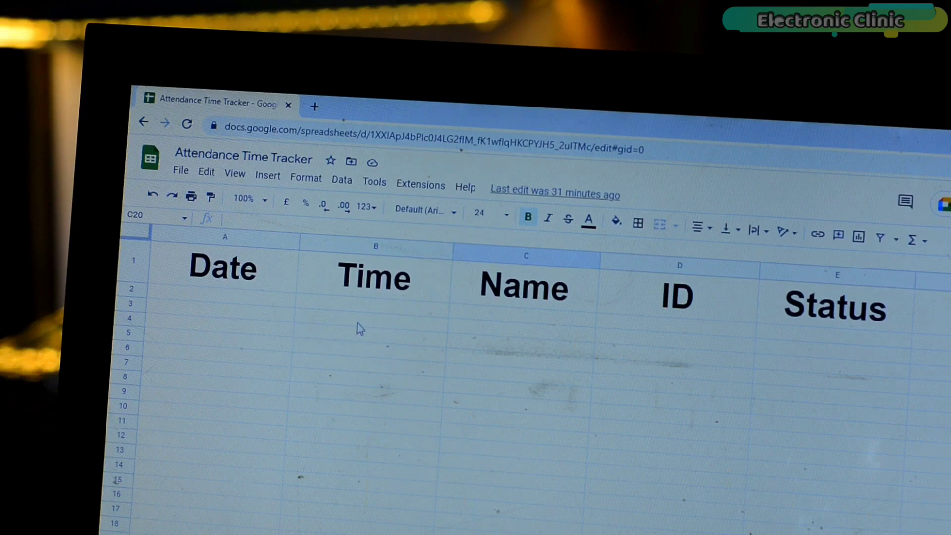
mouse_move(325, 326)
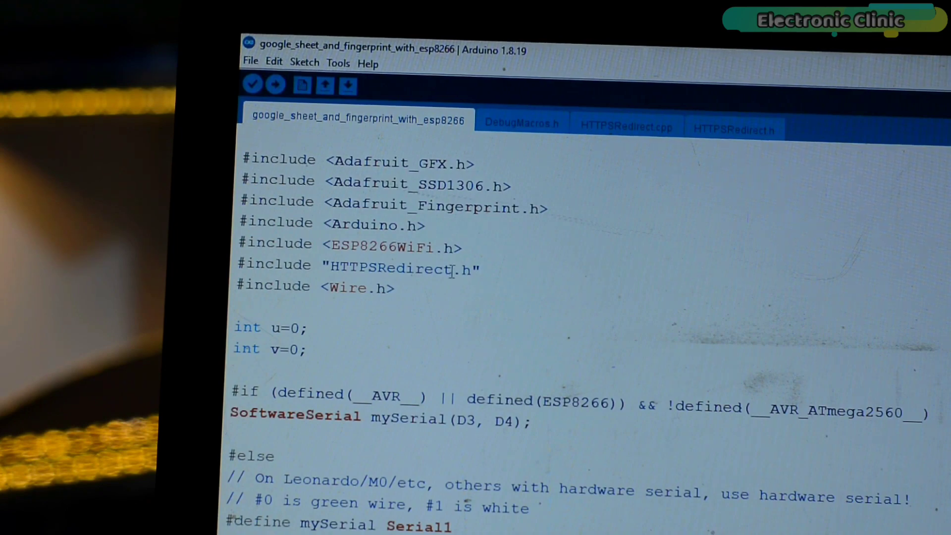
Step: Scroll through the includes of the google_sheet_and_fingerprint_with_esp8266 sketch
scroll("down", 3)
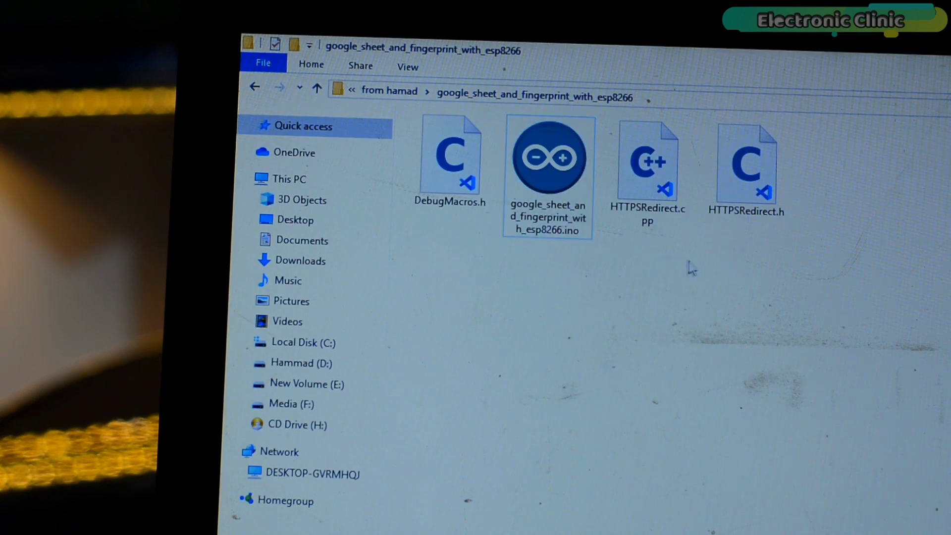
Step: Open the google_sheet_and_fingerprint_with_esp8266 .ino file from its folder
left_click(457, 163)
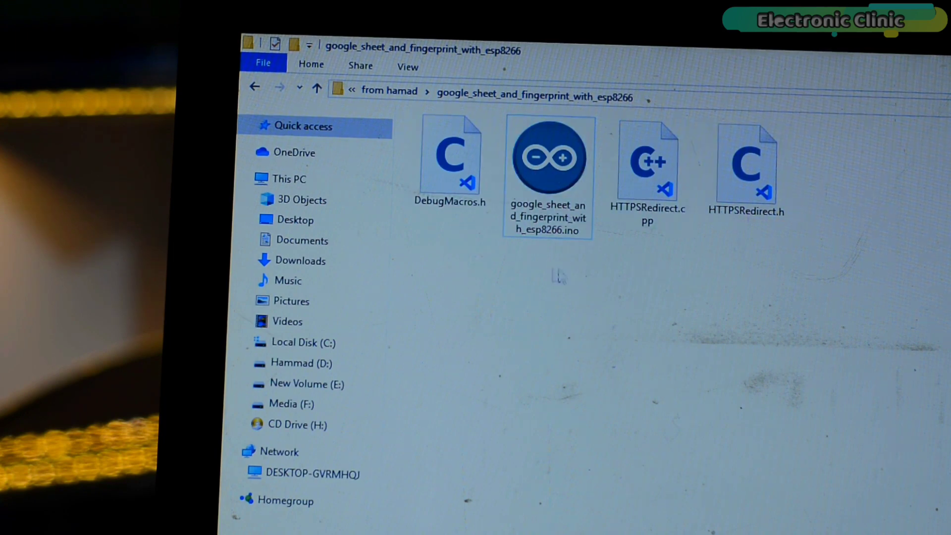
mouse_move(658, 271)
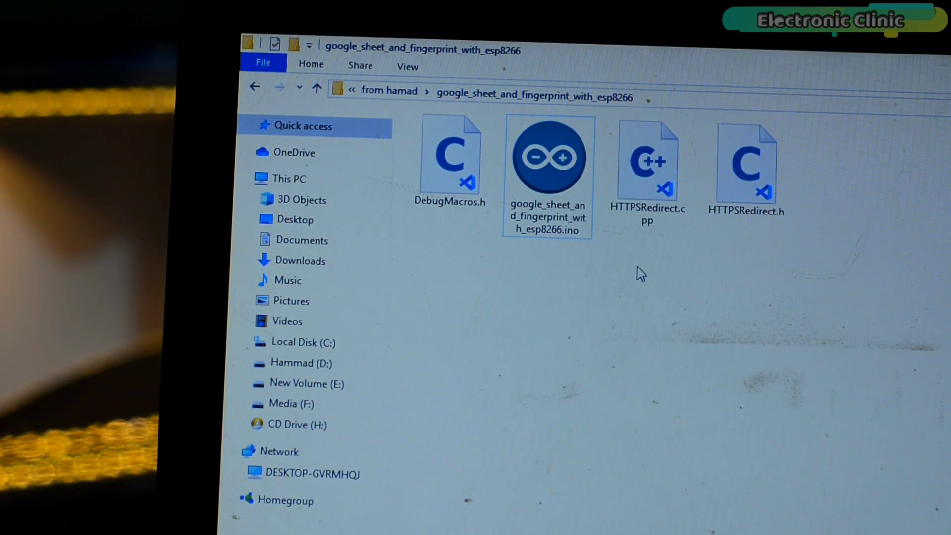
double_click(547, 156)
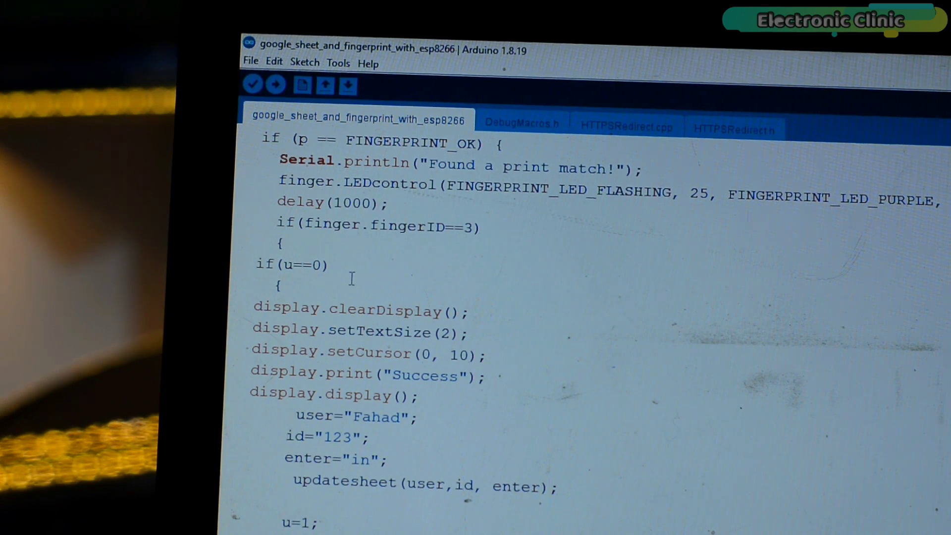
Step: Scroll the sketch down to the fingerID==3 and fingerID==4 match blocks logging in/out entries
scroll("down", 3)
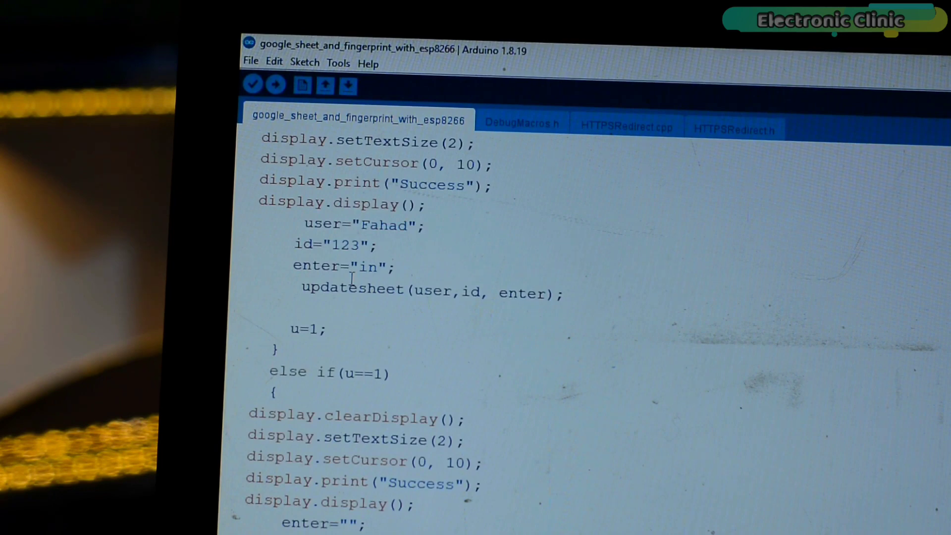
scroll("down", 3)
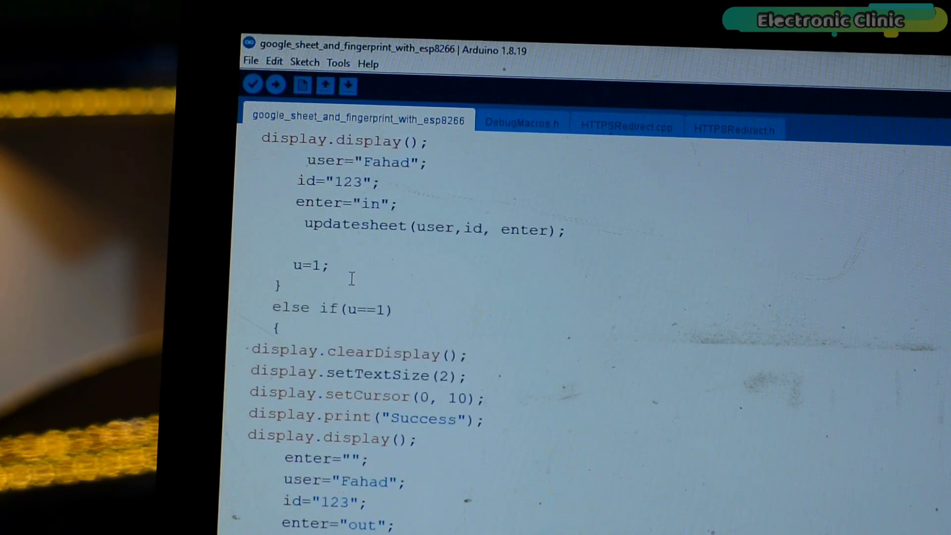
scroll("down", 3)
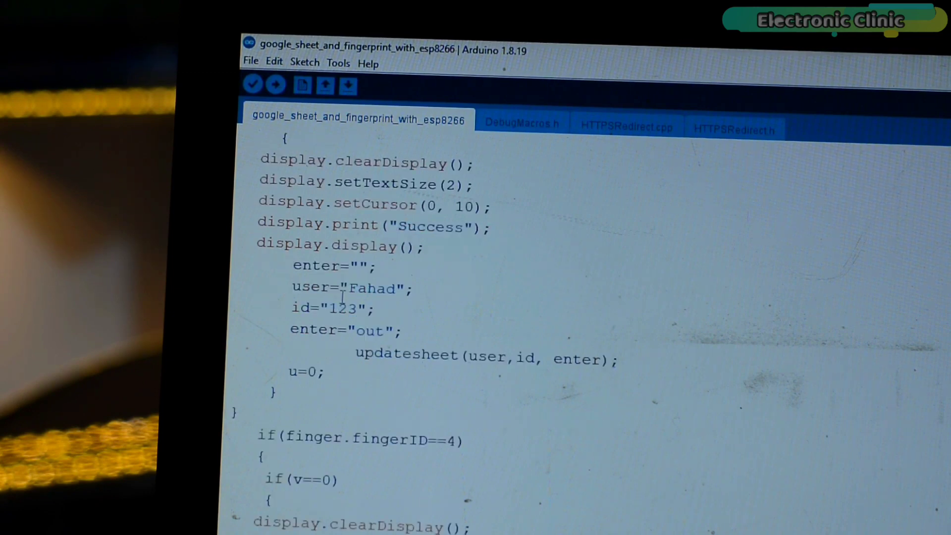
scroll("down", 3)
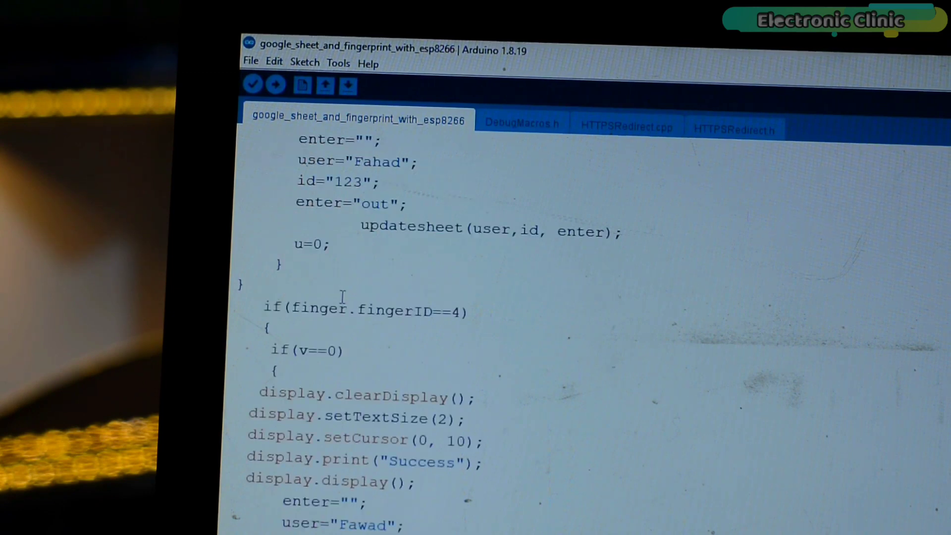